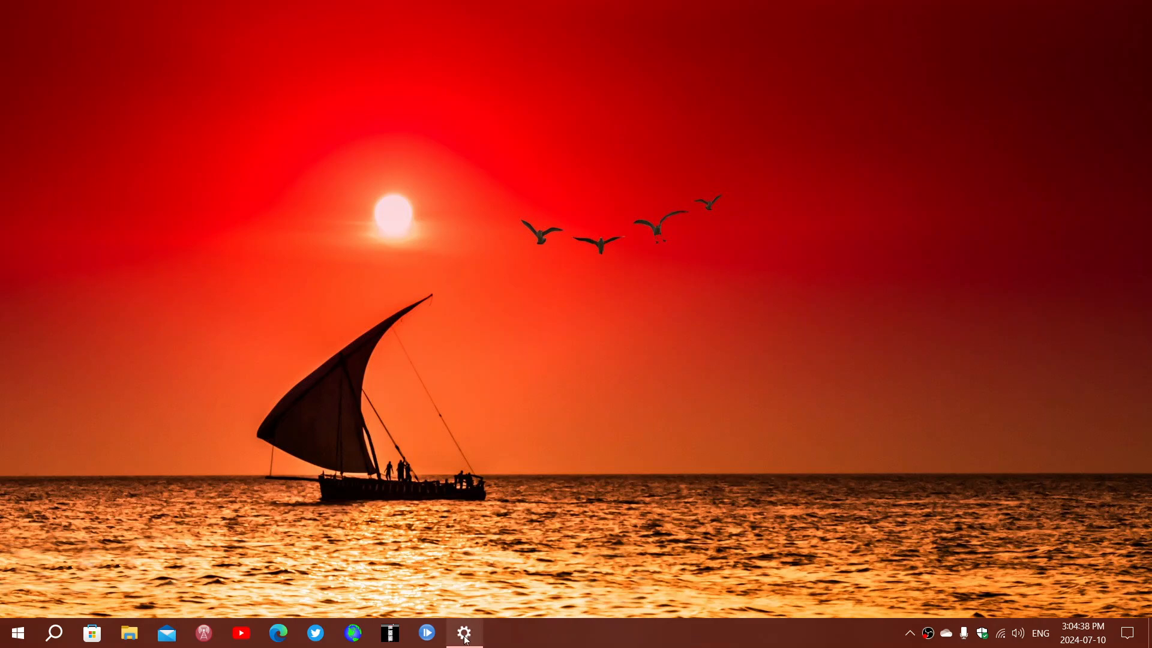
Bring the Settings update history back on screen to review the failed KB5034441 security update.
click(464, 633)
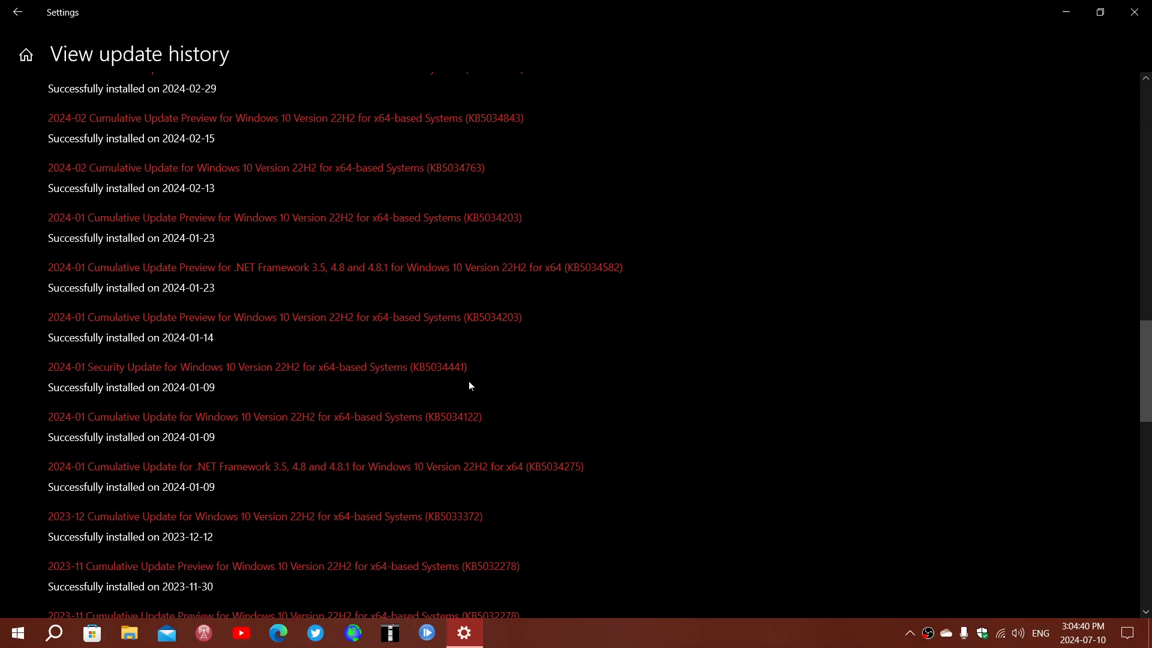
mouse_move(456, 381)
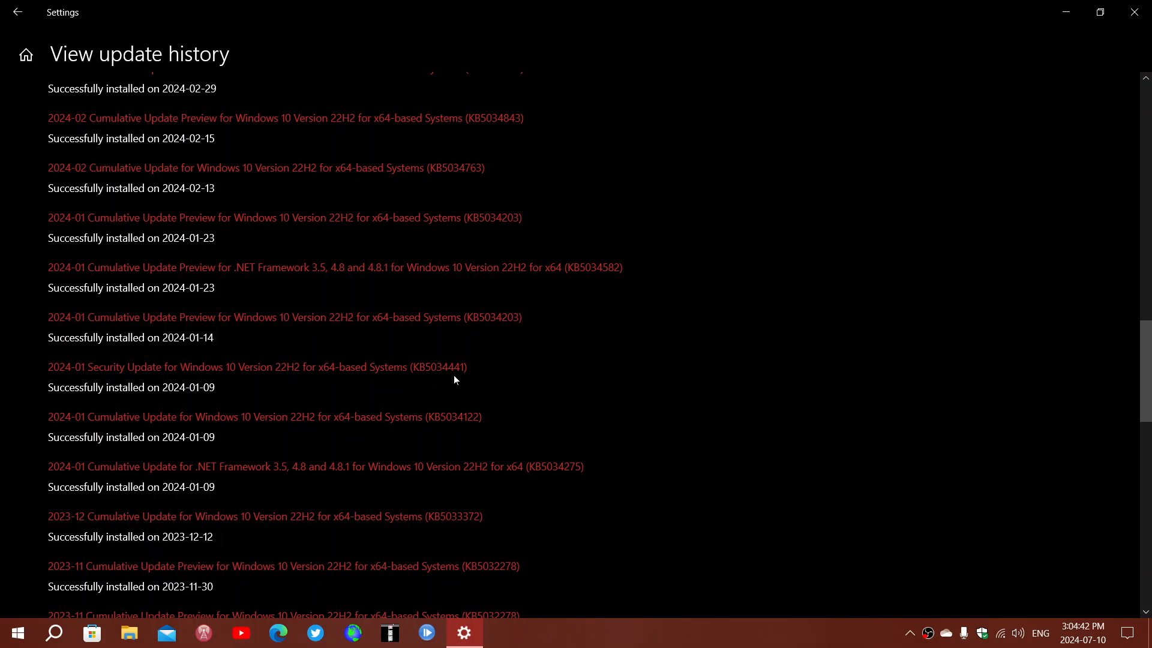
mouse_move(666, 383)
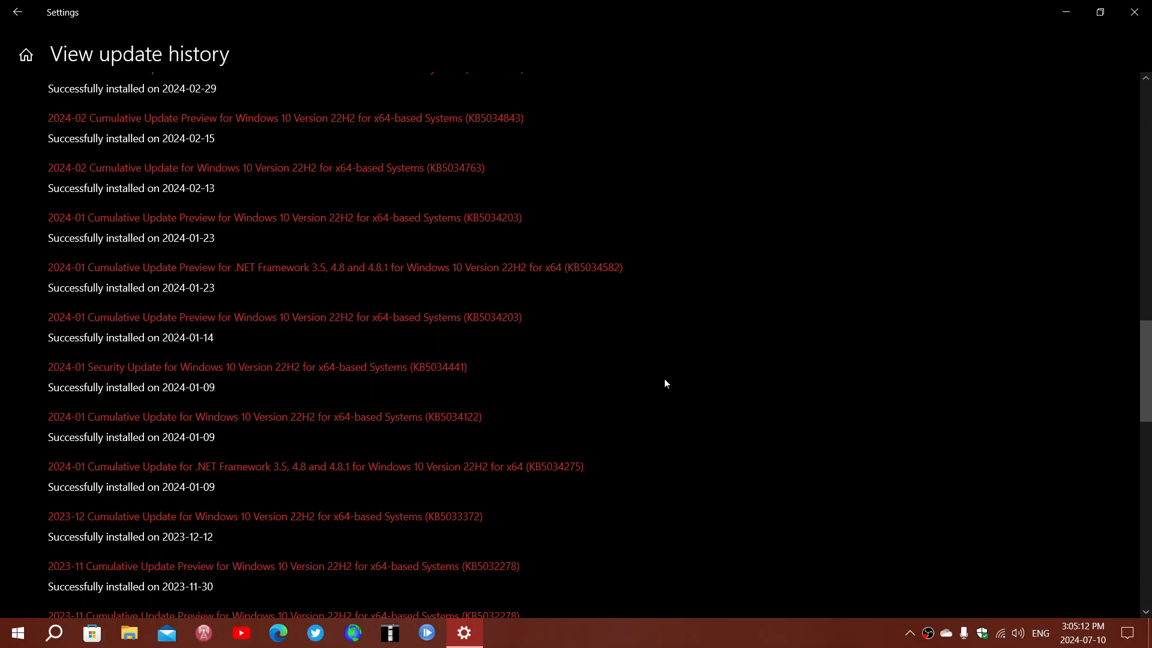
mouse_move(1094, 26)
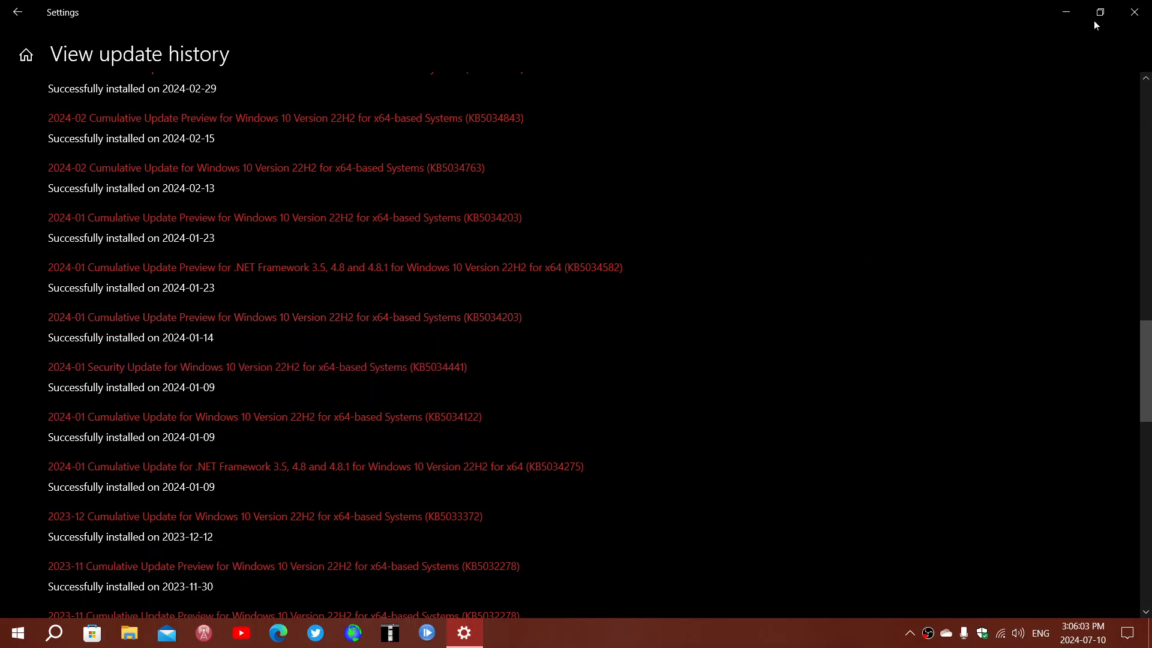
Close the Settings update history window, leaving the sunset sailboat desktop.
click(1134, 12)
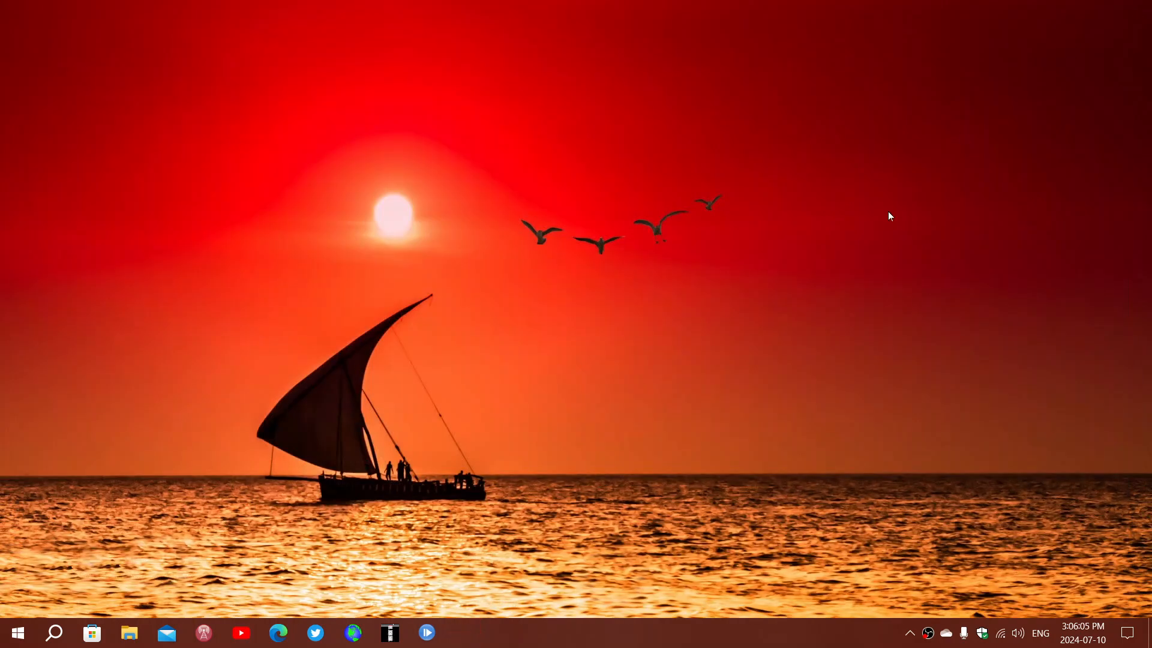
mouse_move(767, 416)
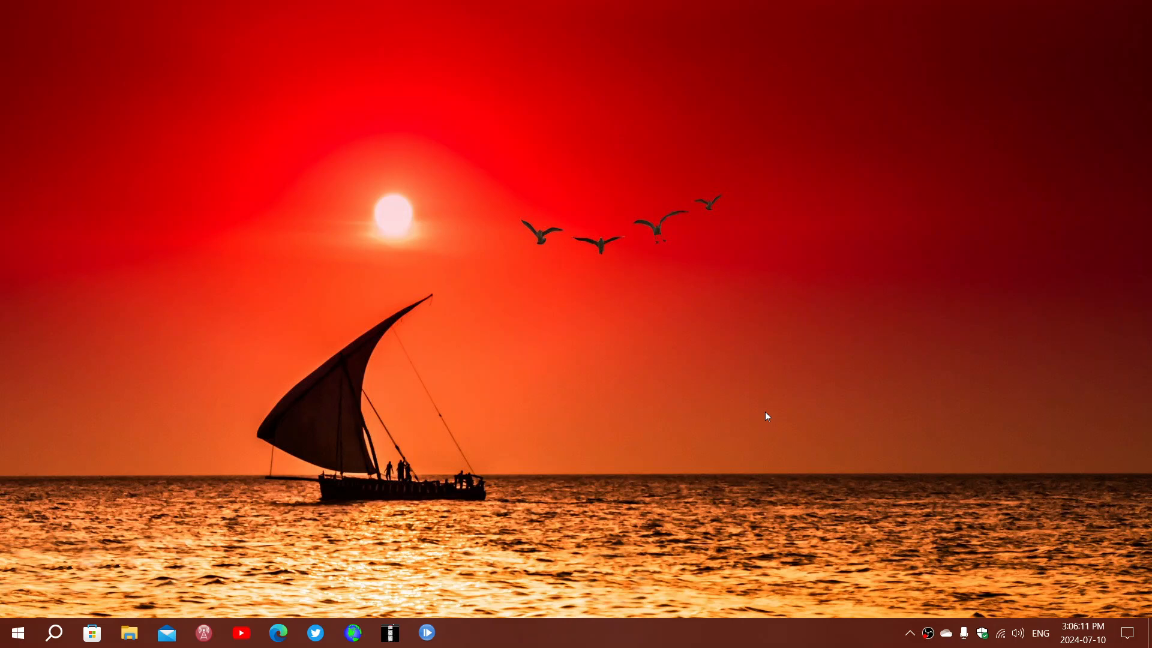
mouse_move(786, 635)
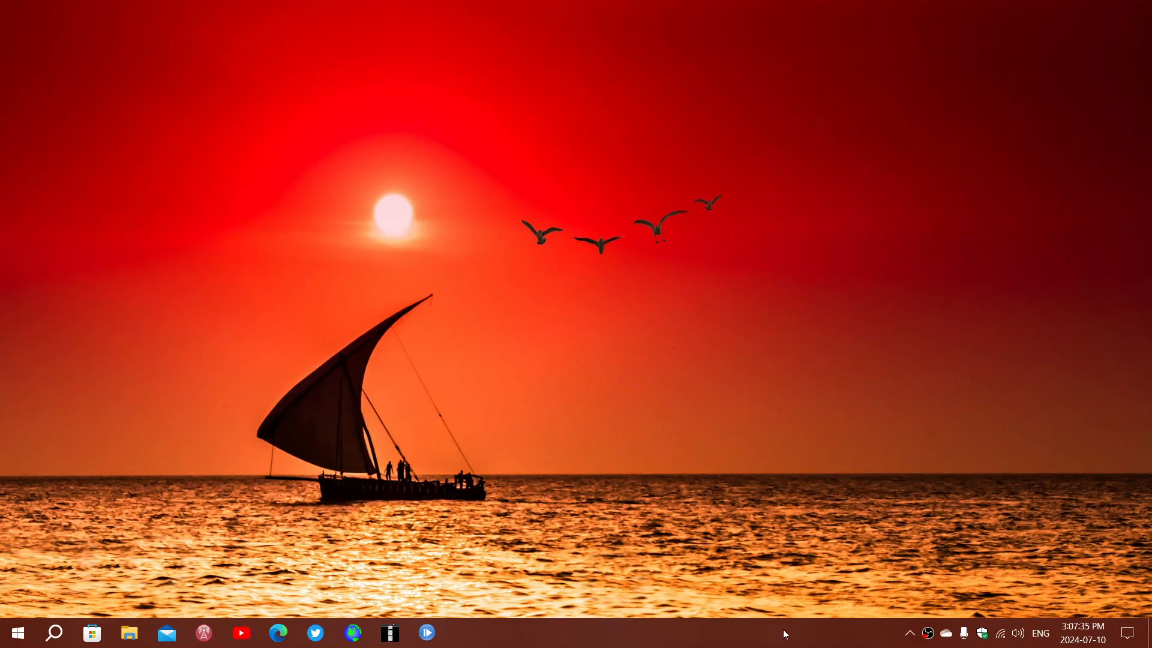